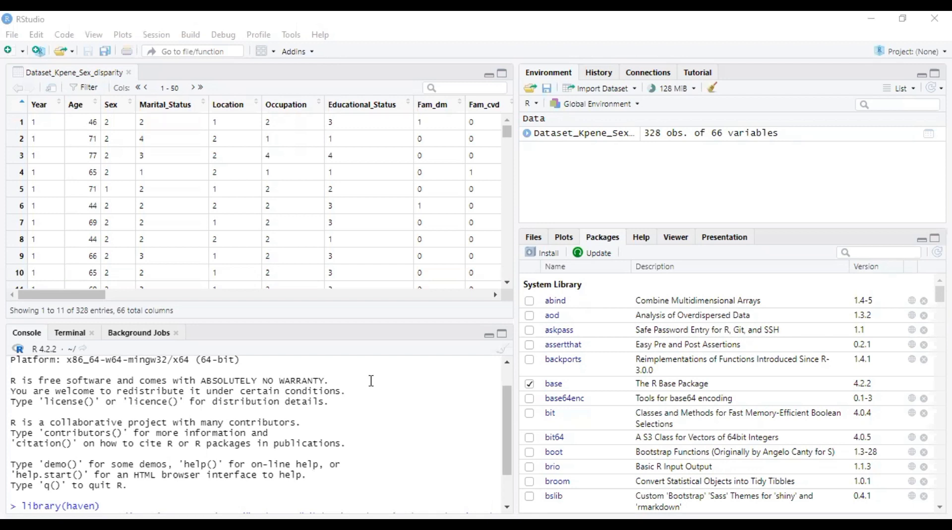
mouse_move(406, 340)
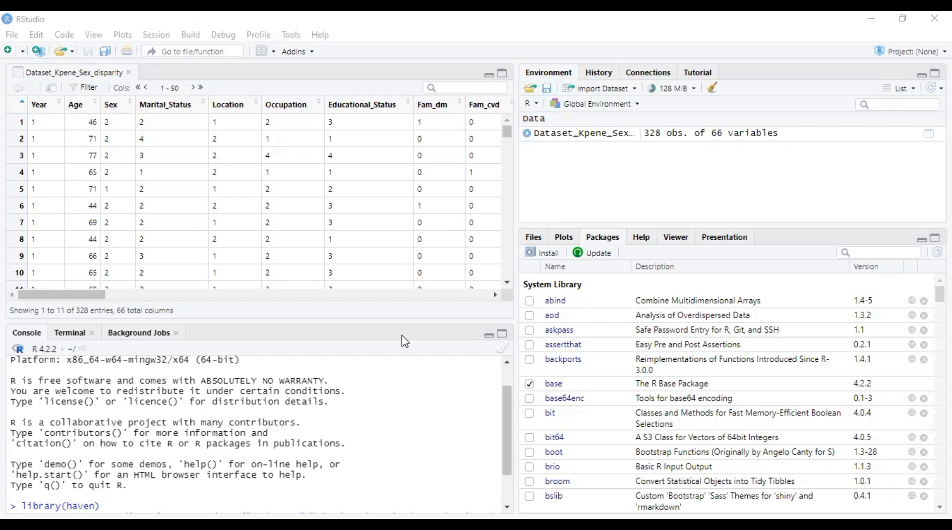
mouse_move(420, 321)
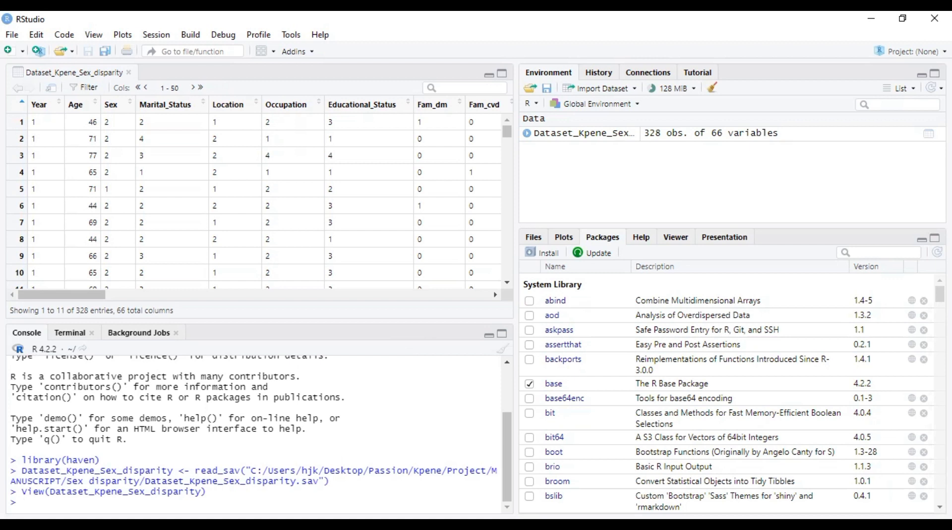
mouse_move(207, 164)
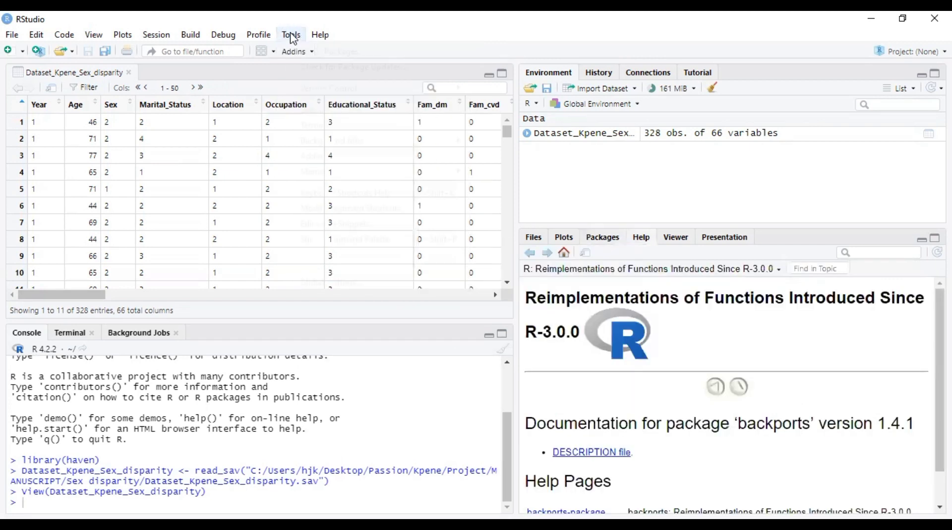
Request installation of the fBasics package from CRAN through Tools > Install Packages
click(292, 34)
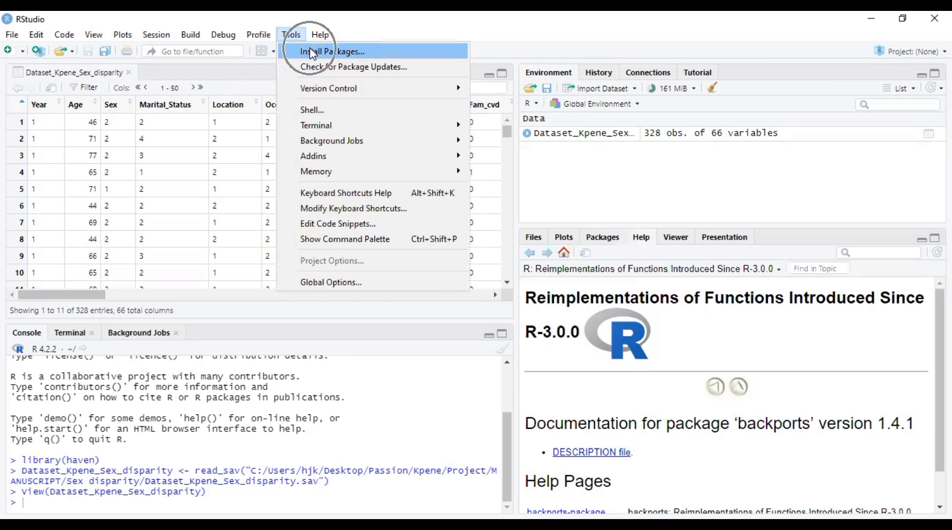
click(333, 51)
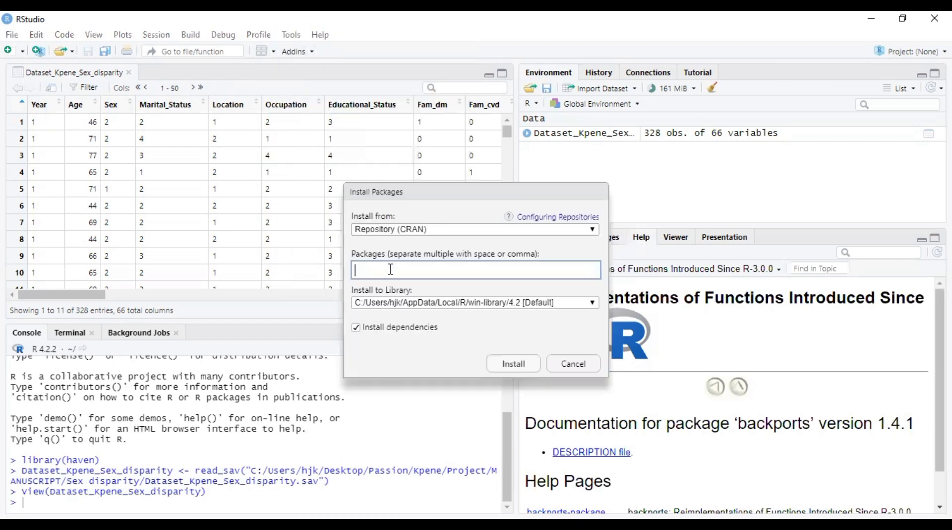
text(f)
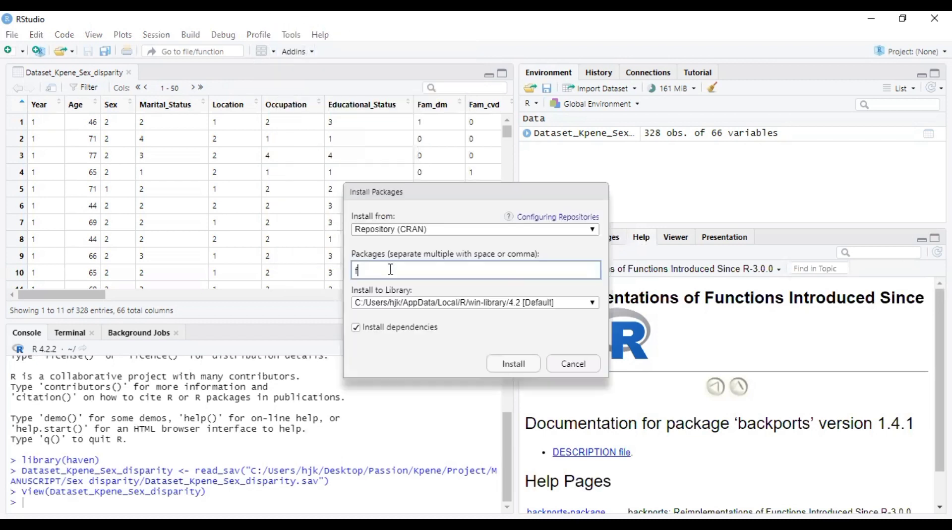
text(Basics)
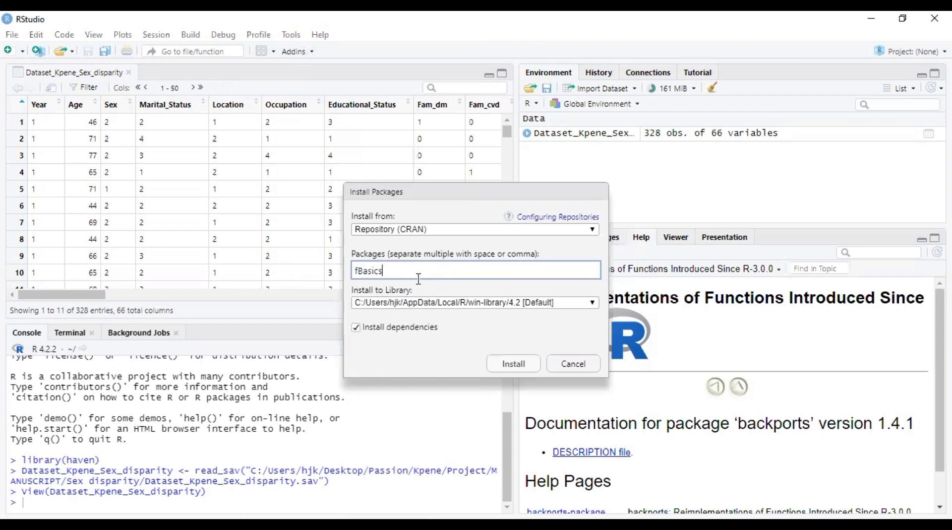
mouse_move(500, 371)
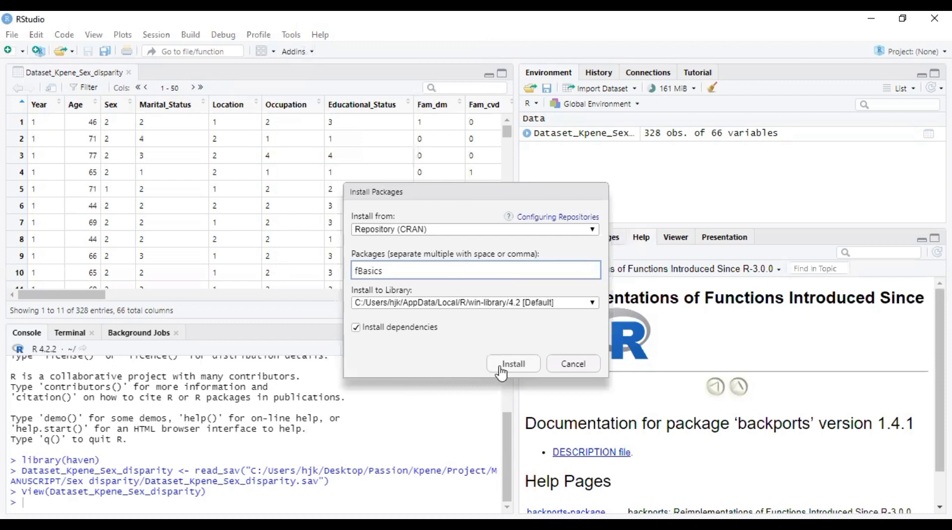
click(512, 363)
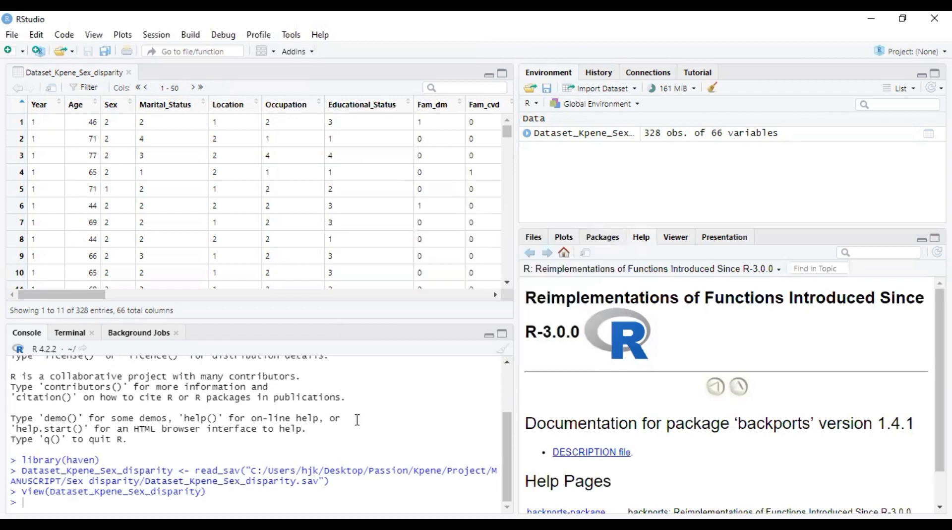
Run install.packages("fBasics") and let the download and unpacking finish
text(install.packages("fBasics"))
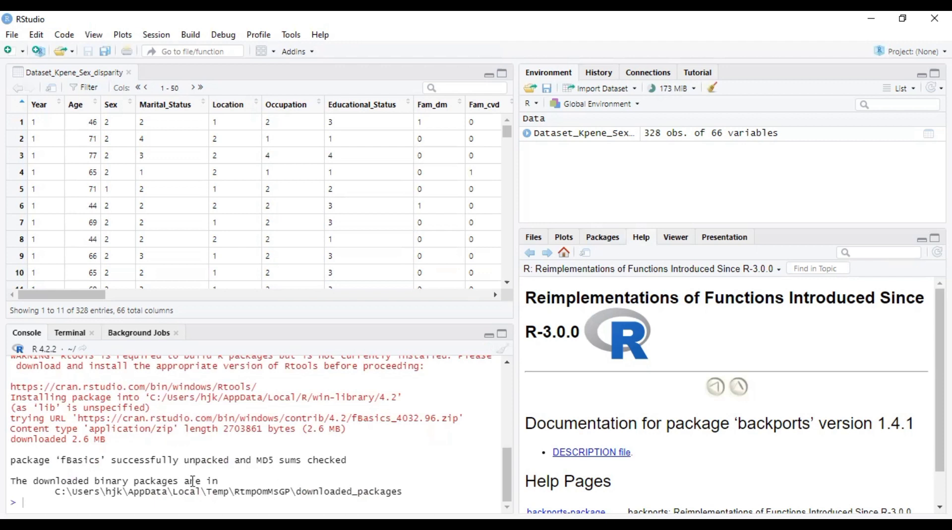
mouse_move(306, 444)
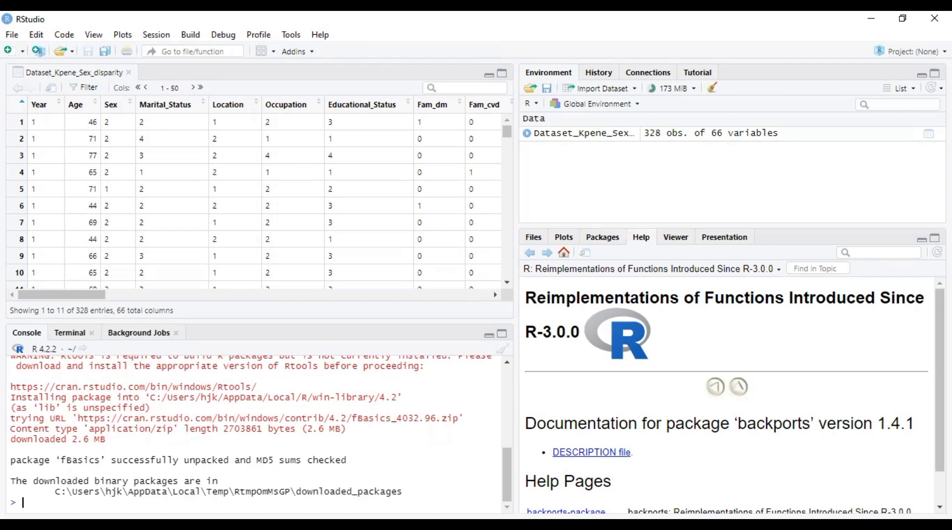
Attach Dataset_Kpene_Sex_disparity in the console so Age is usable by name
text(attach)
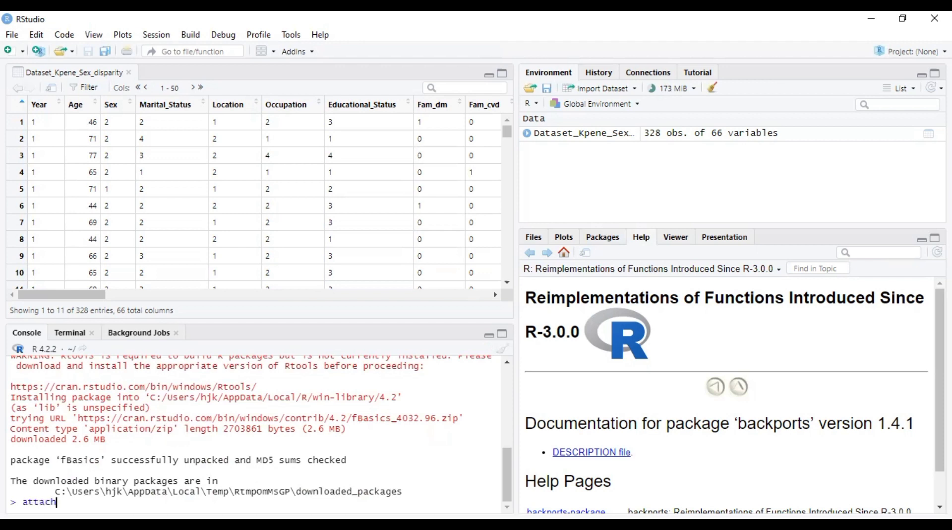
text(())
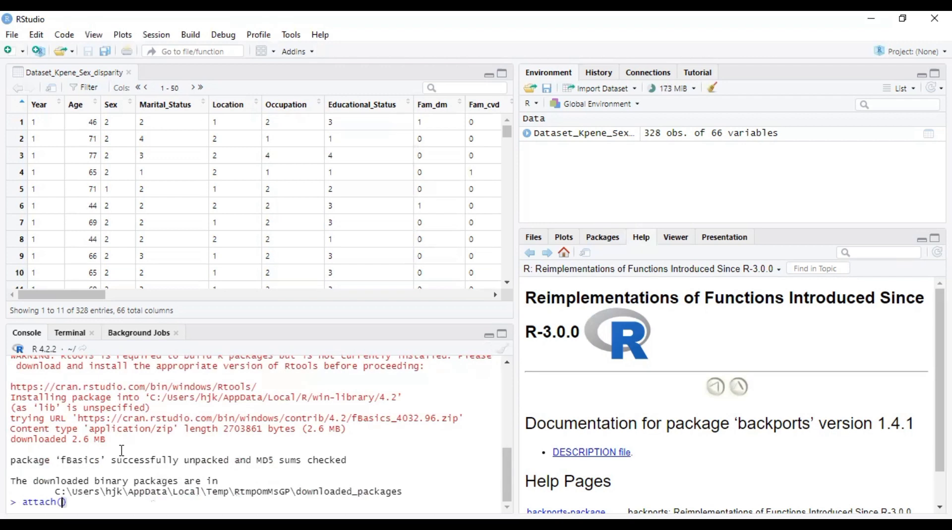
mouse_move(107, 378)
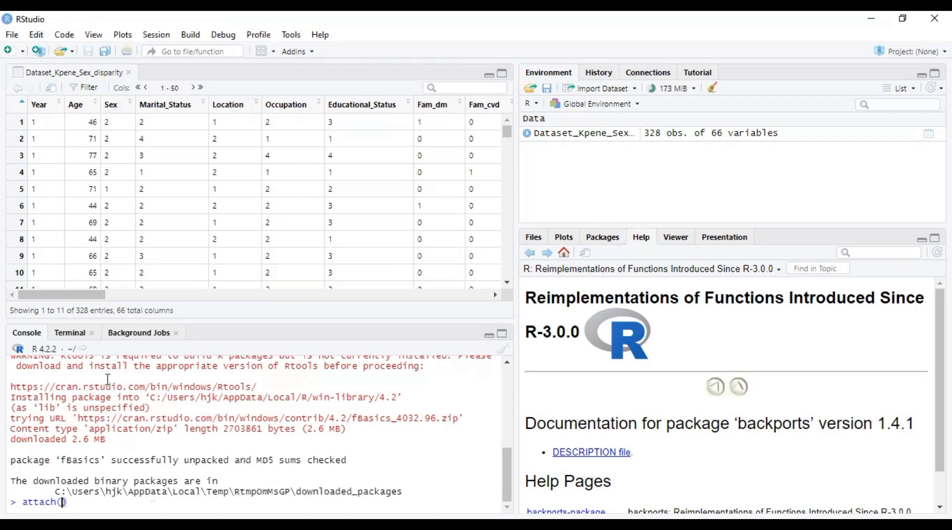
mouse_move(122, 189)
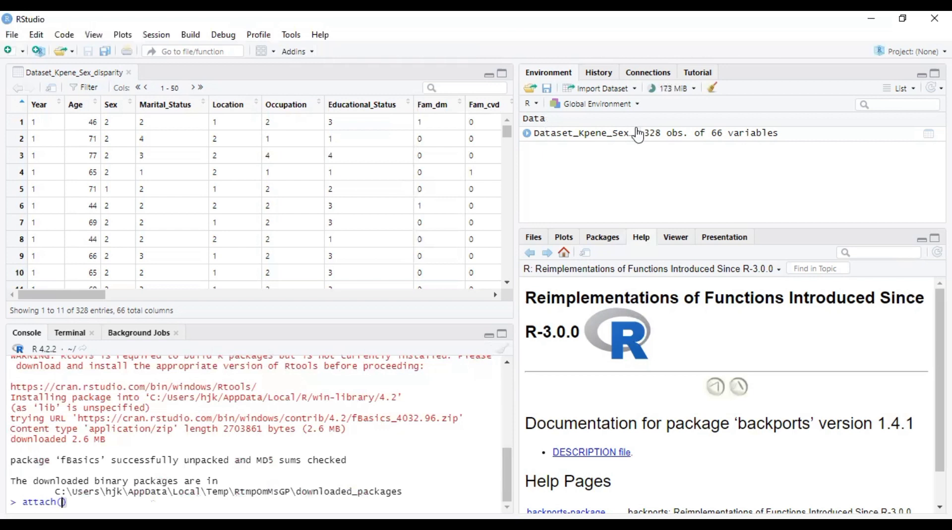
mouse_move(636, 132)
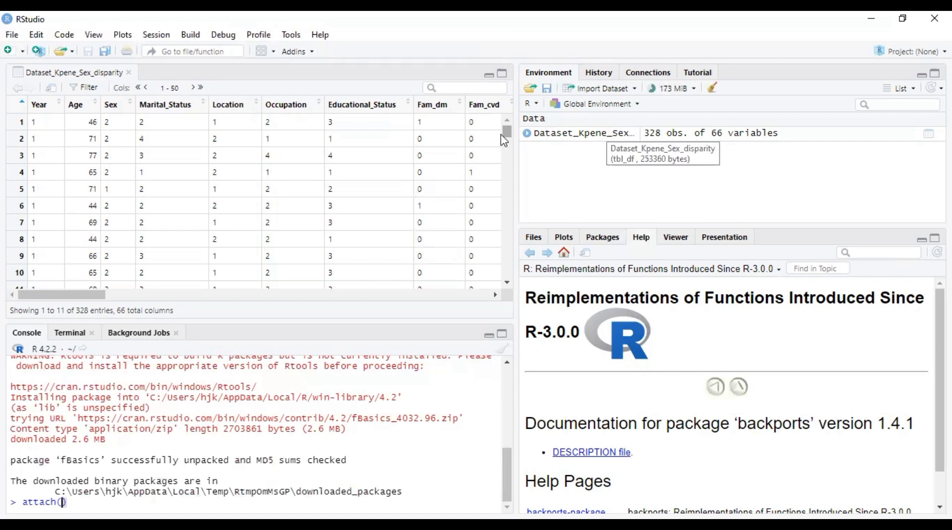
mouse_move(575, 135)
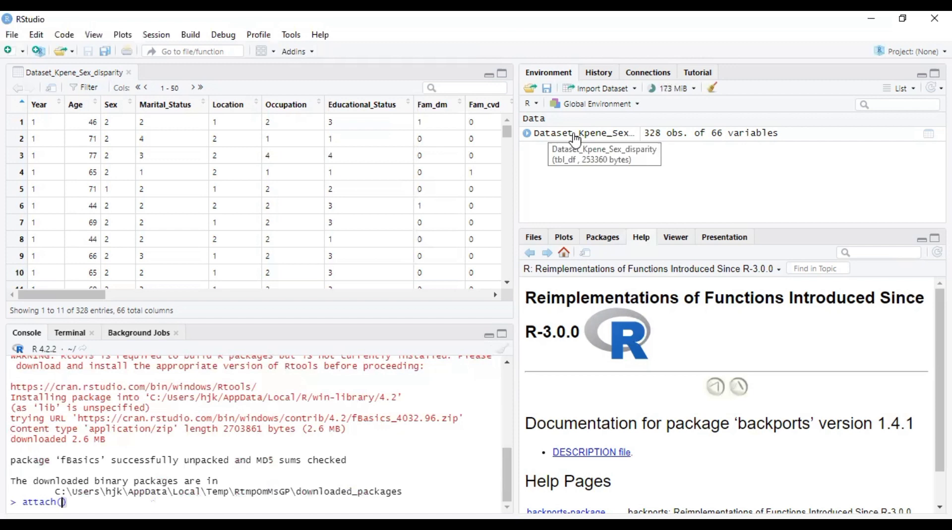
mouse_move(561, 157)
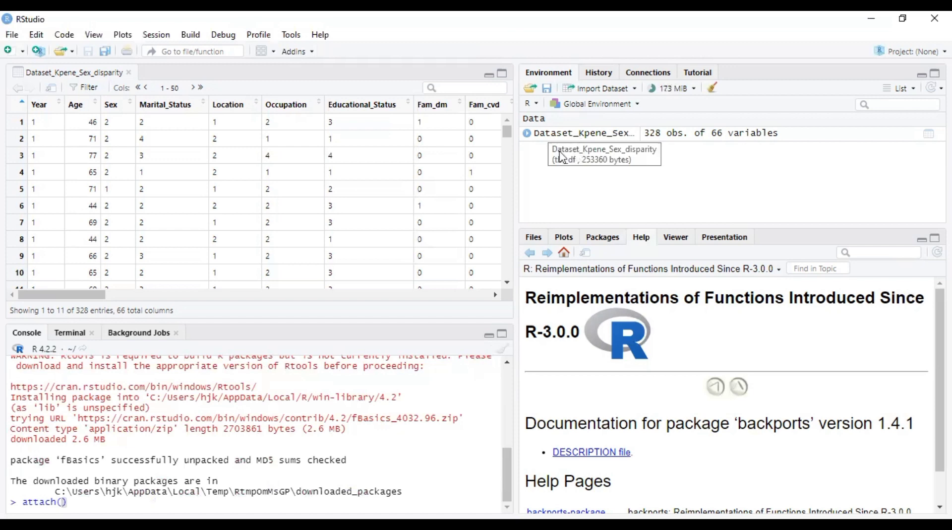
mouse_move(607, 133)
text(D)
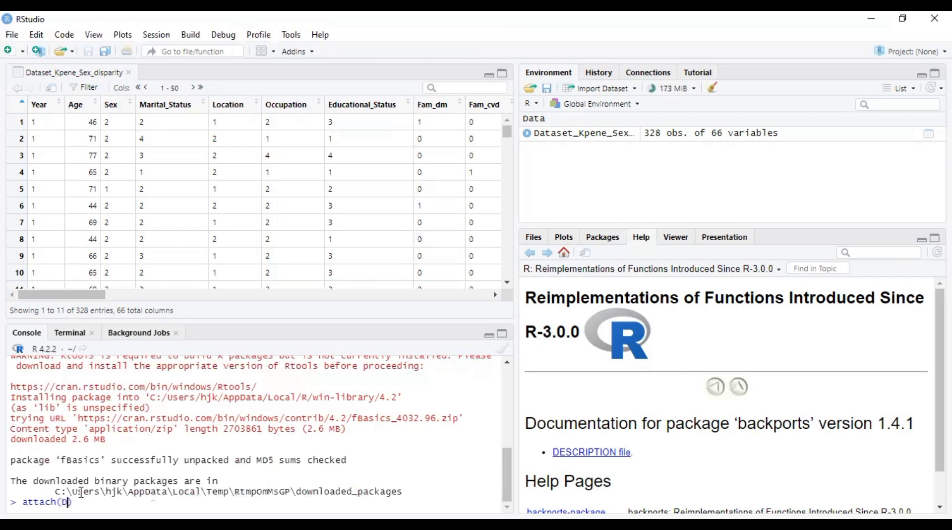
text(ataset_Kpene_Sex_disparity))
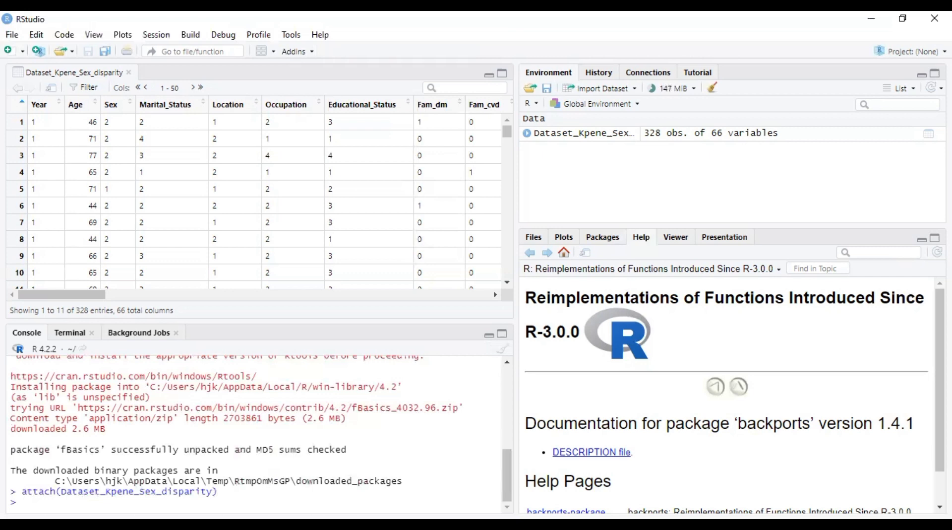
text(summary()
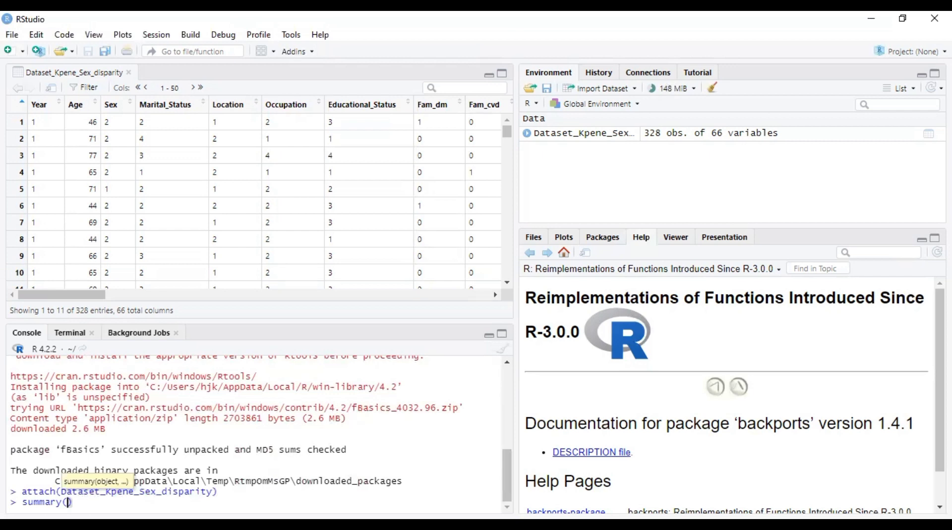
Run summary(Age), showing minimum 19, median 59.5, mean 58.61 and maximum 94
text(Age)
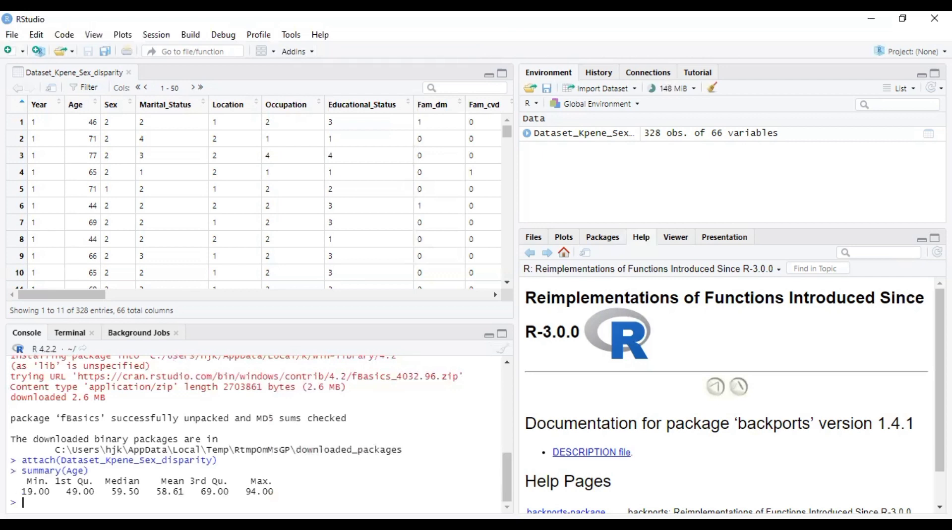
text(mean()
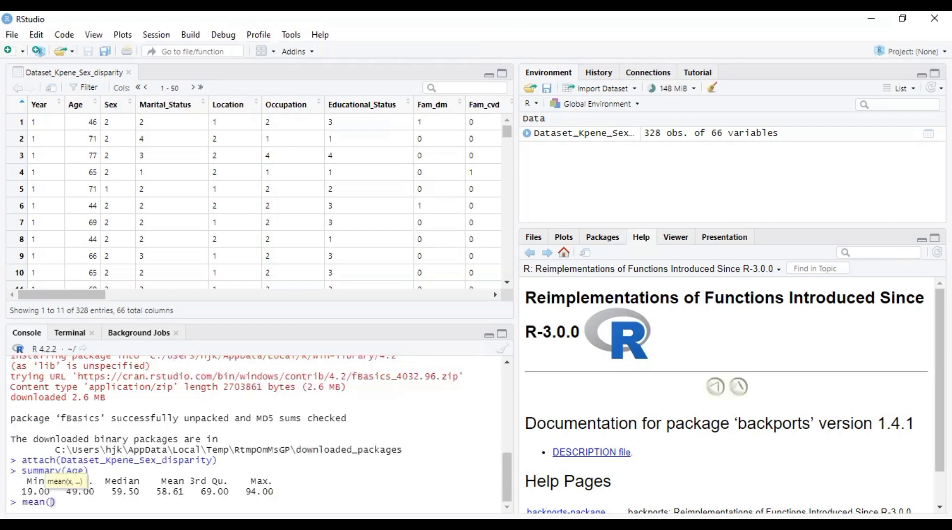
Compute Age's mean (58.60976), median (59.5) and standard deviation (14.64379)
text(Age)
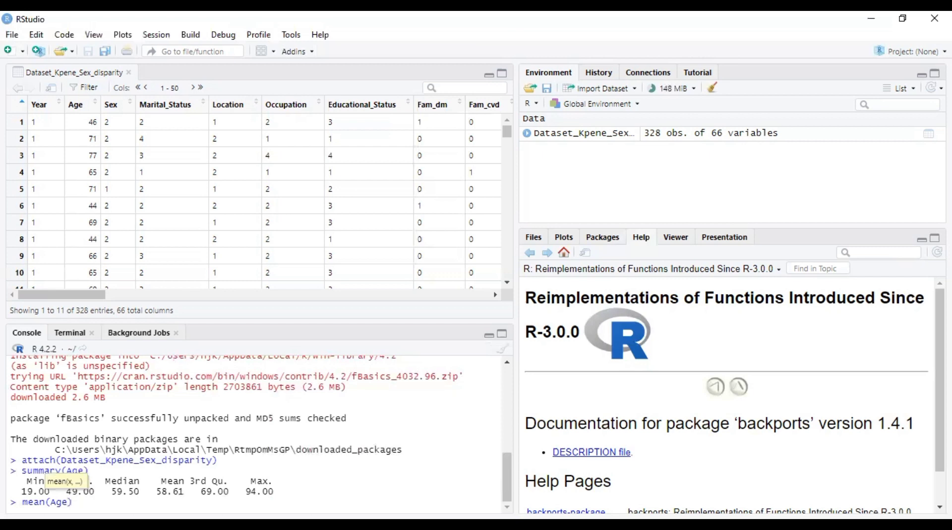
text(, na)
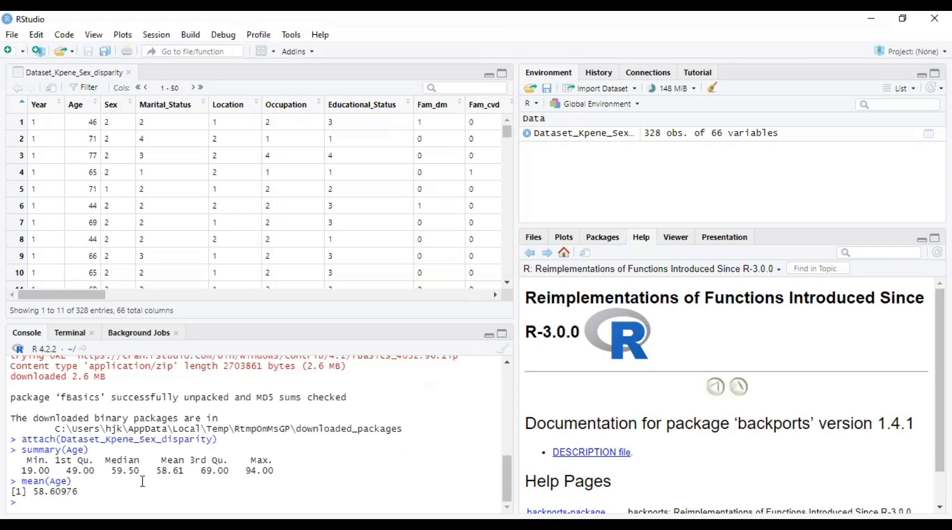
mouse_move(165, 473)
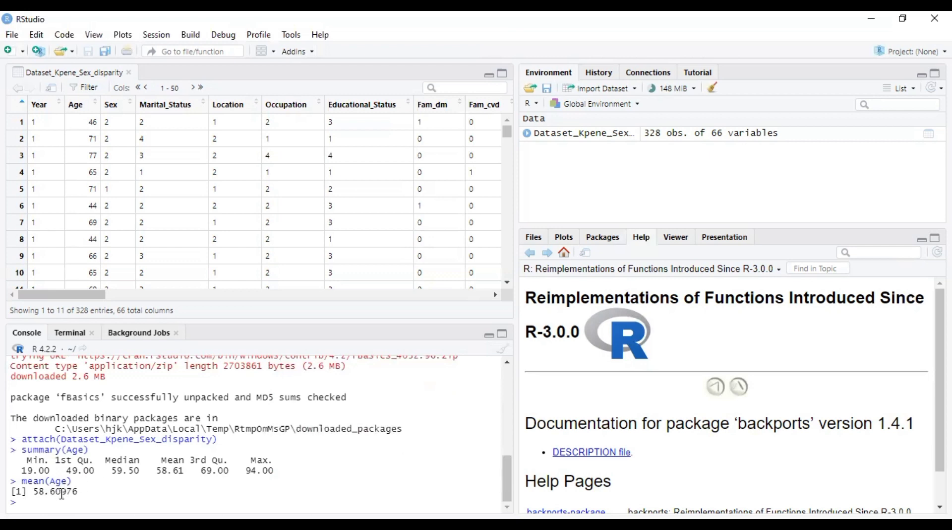
mouse_move(106, 487)
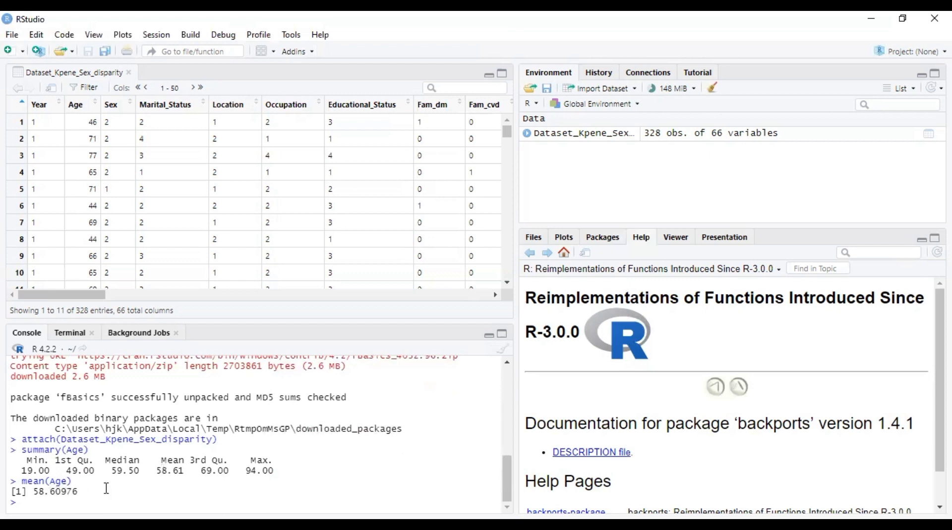
text(median(Age)
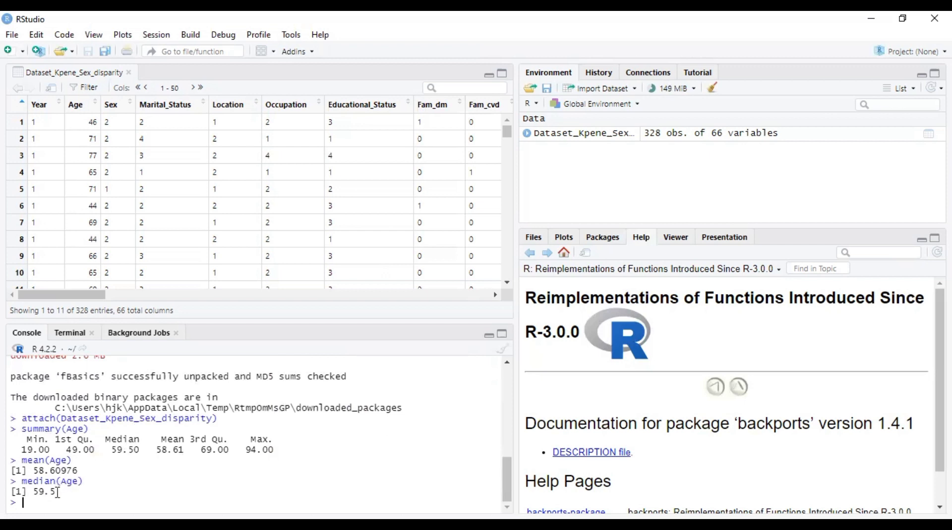
text(sd()
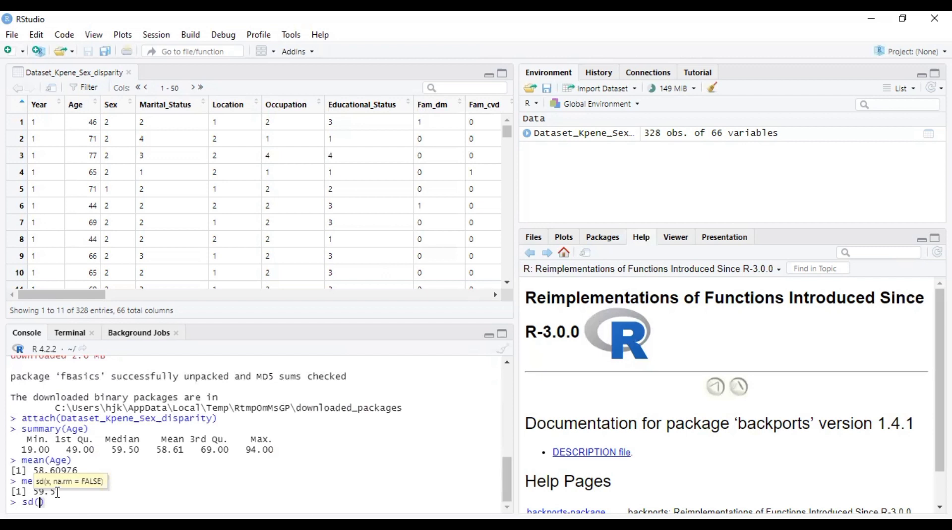
text(Age)
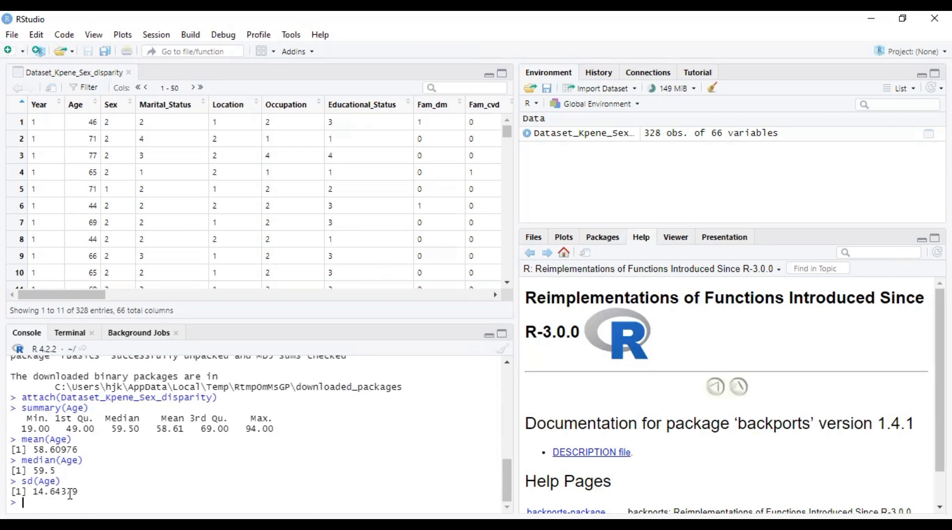
Start a quantile(Age, probs=) command, fixing the misspelled function name
text(quatile(Age)
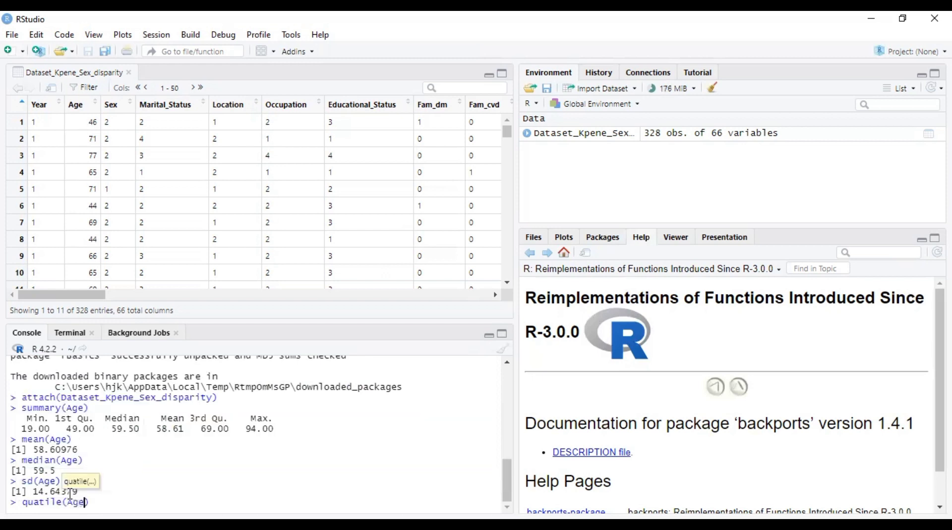
text(,)
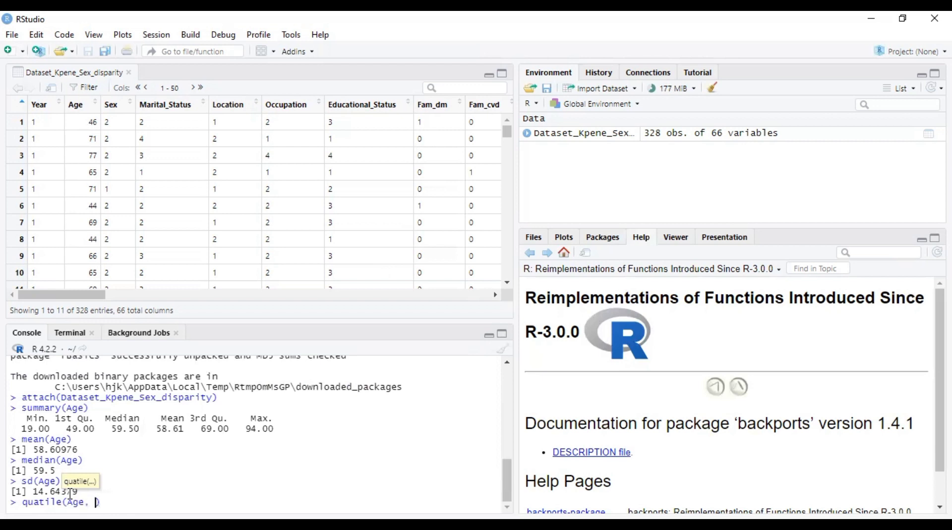
text(probs)
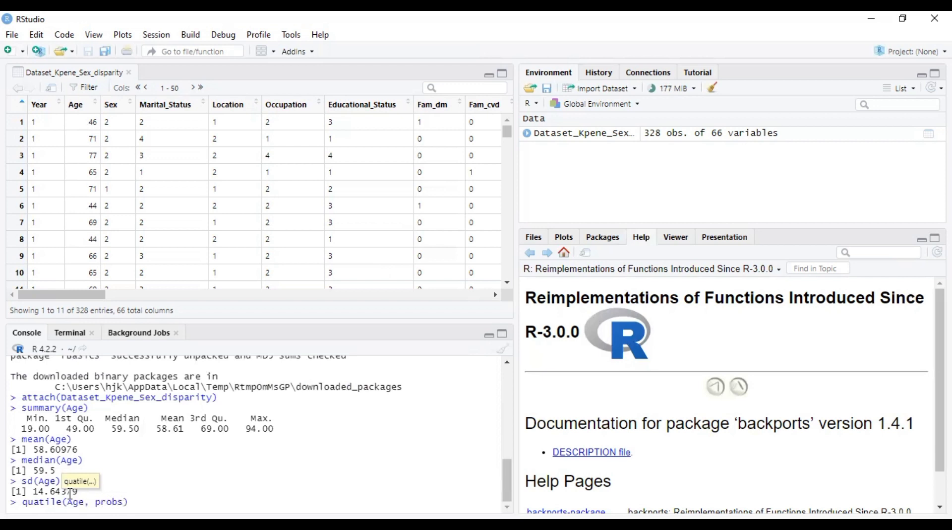
text())
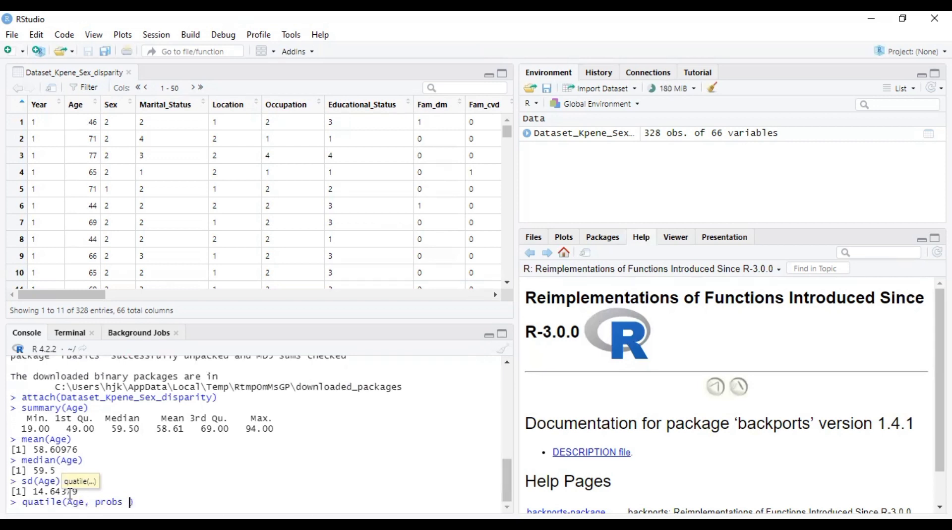
text())
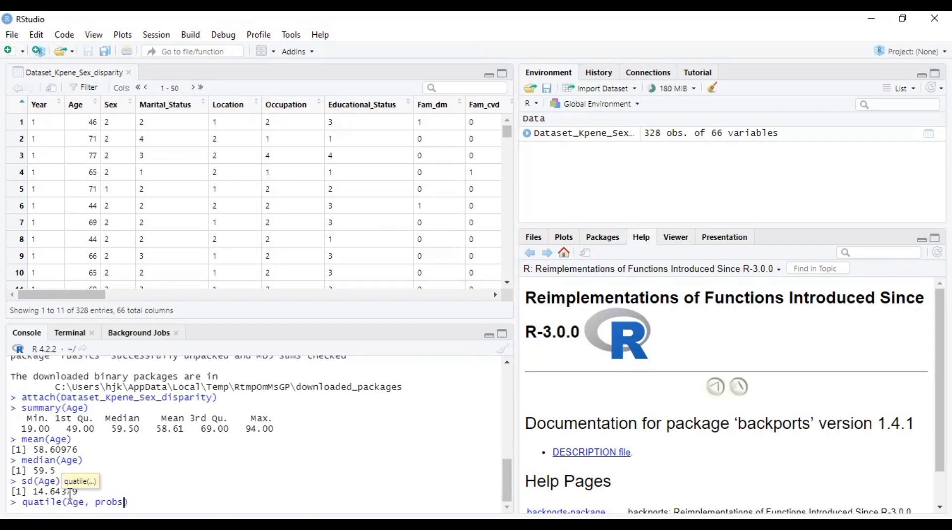
key(BackSpace)
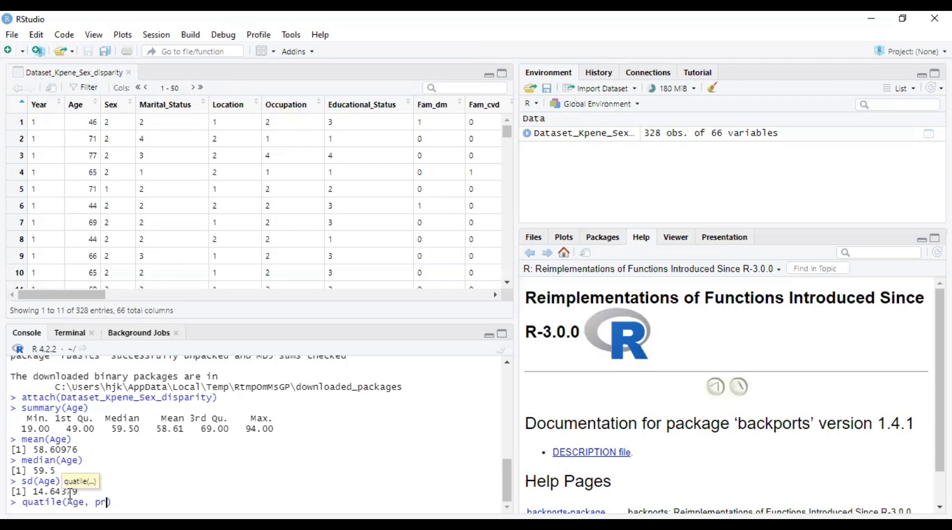
text(bs)
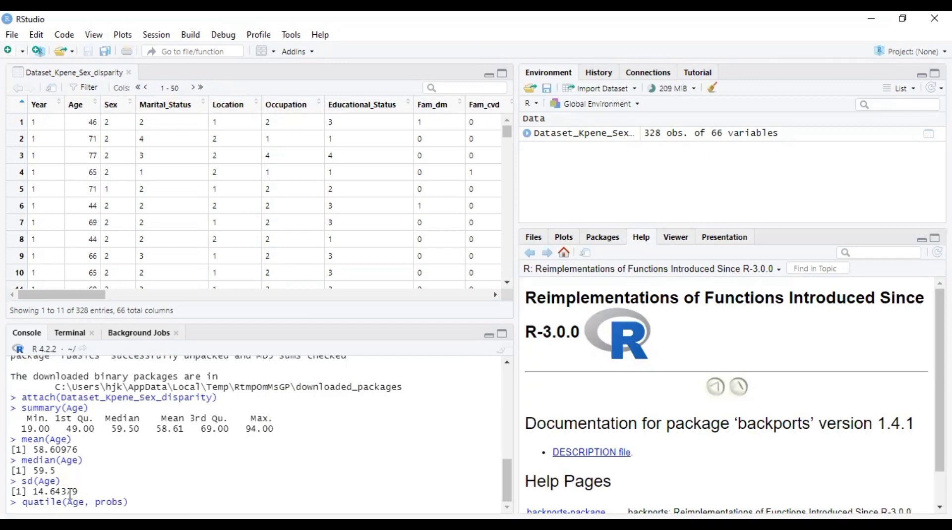
text(=)
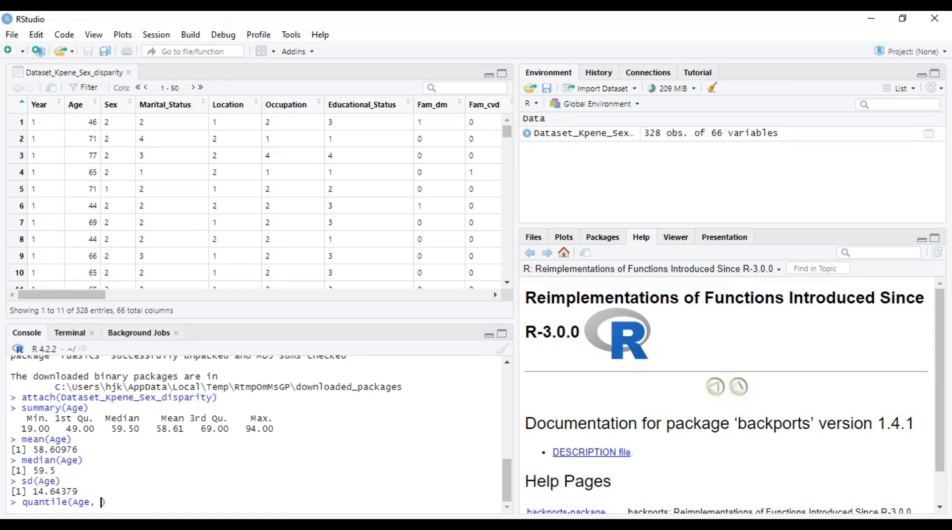
Finish quantile with probs = c(.10, .20, .25, .50, .75, .95), giving Age percentiles 38.0–81.0
text(probs =)
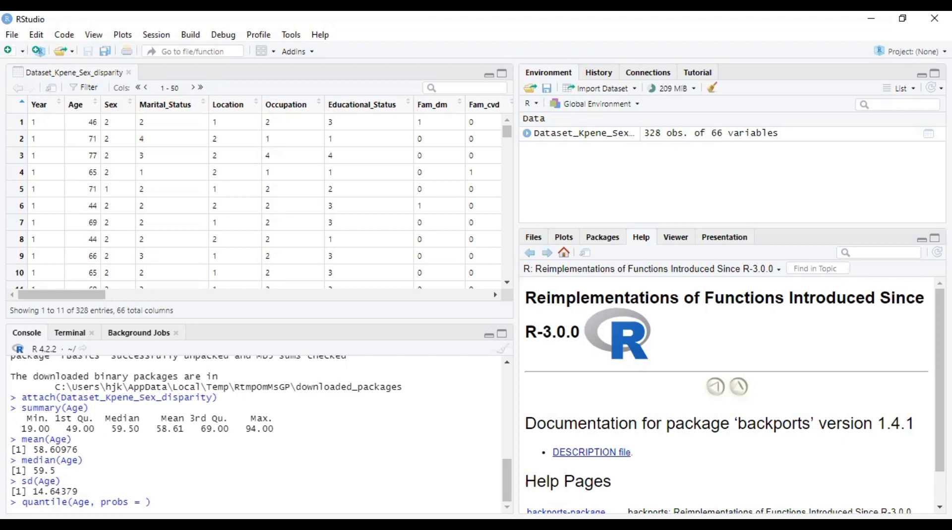
text(c)
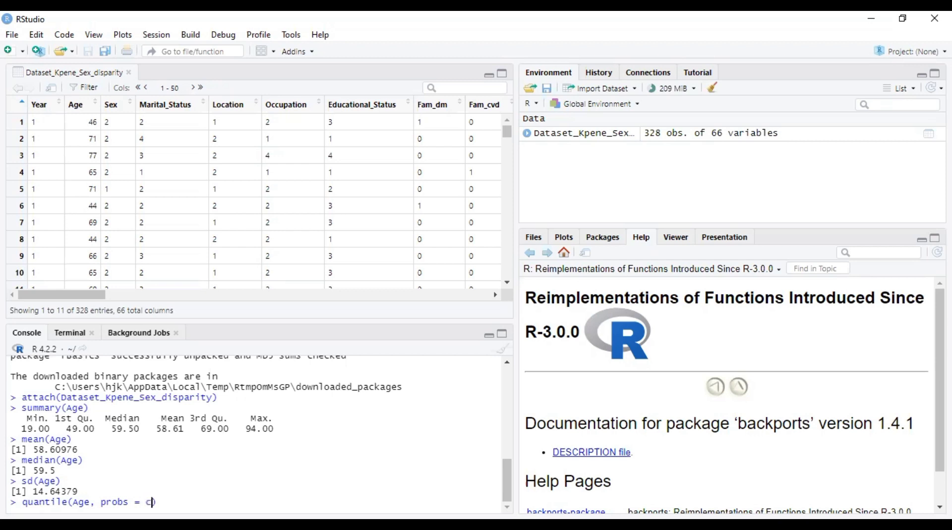
text(()
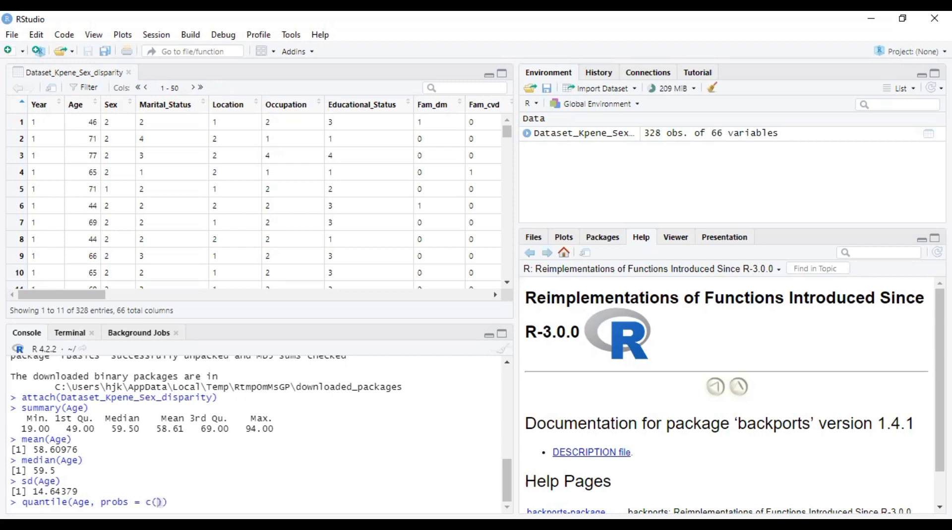
text(.10)
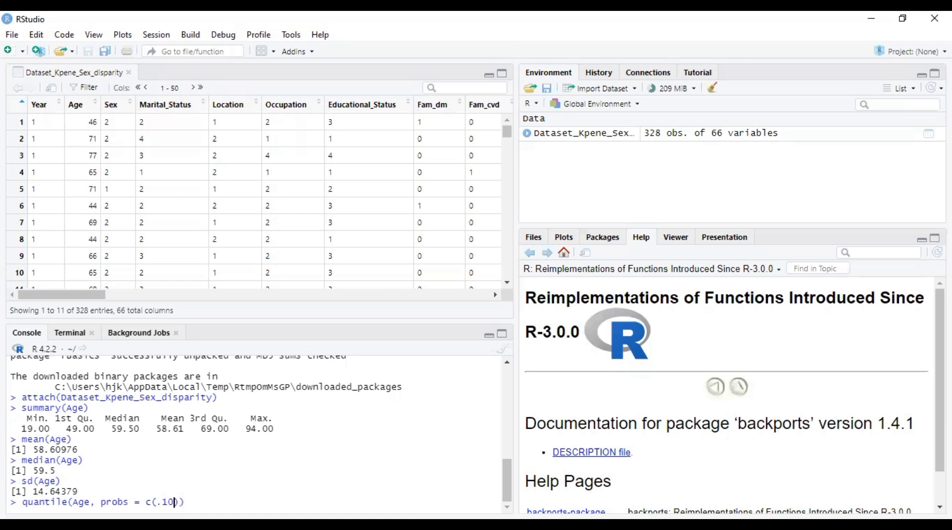
text(,)
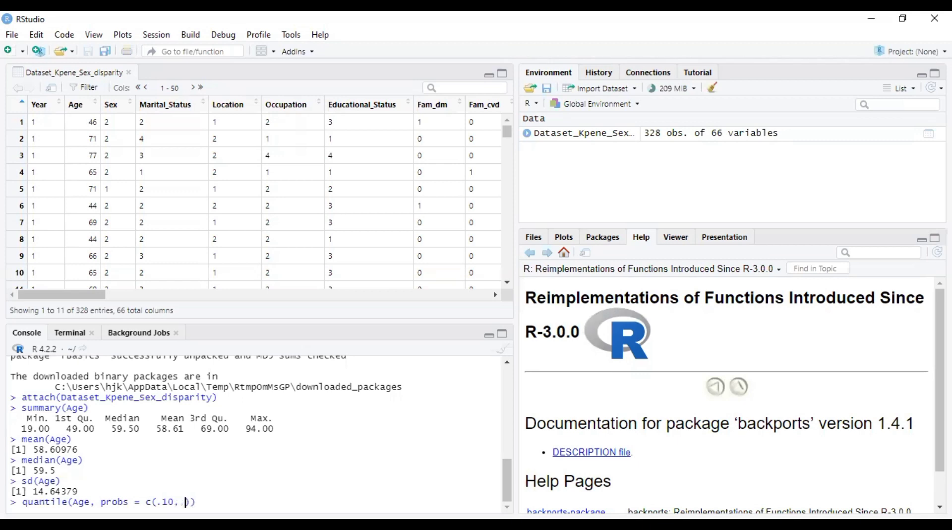
text(20,)
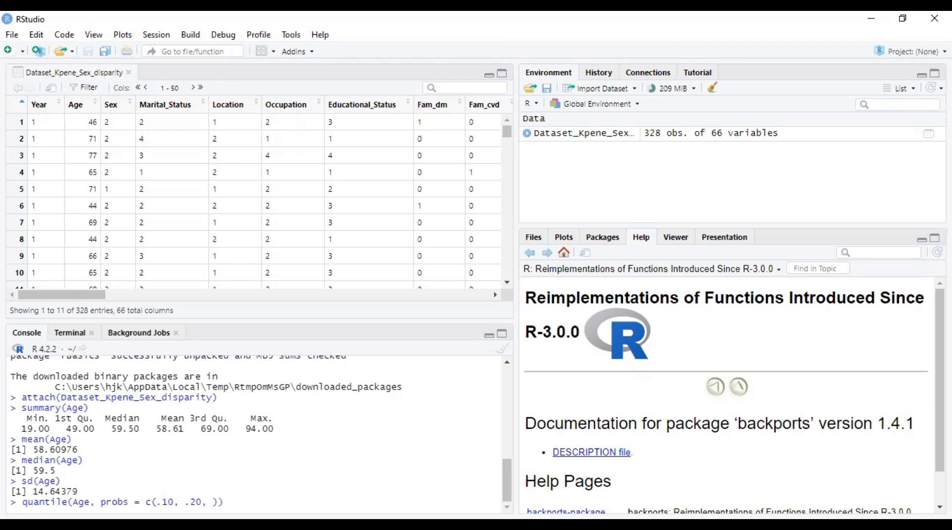
text(.25,)
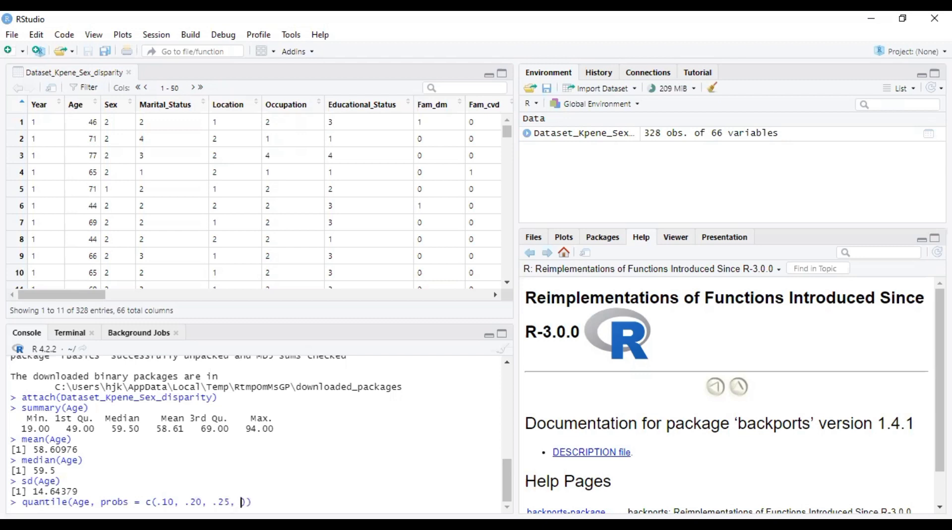
text(.50,)
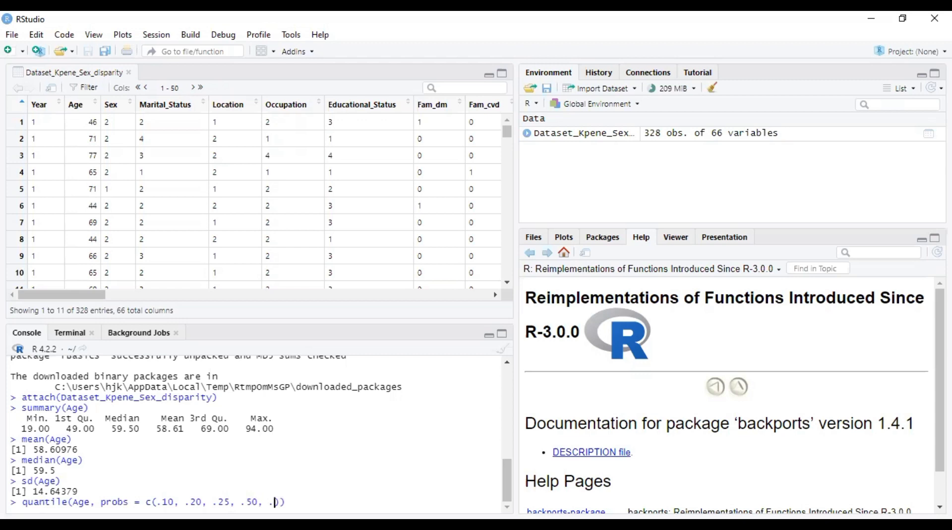
text(.75,)
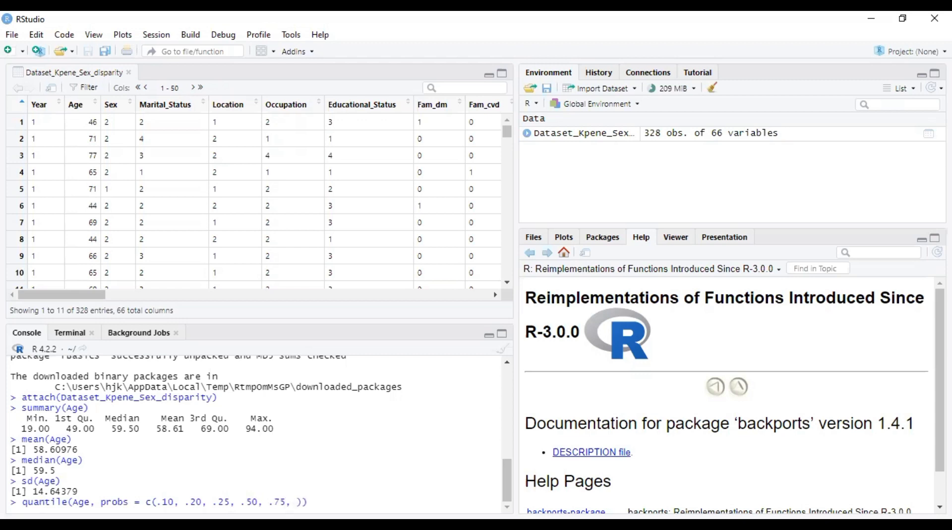
text(95)
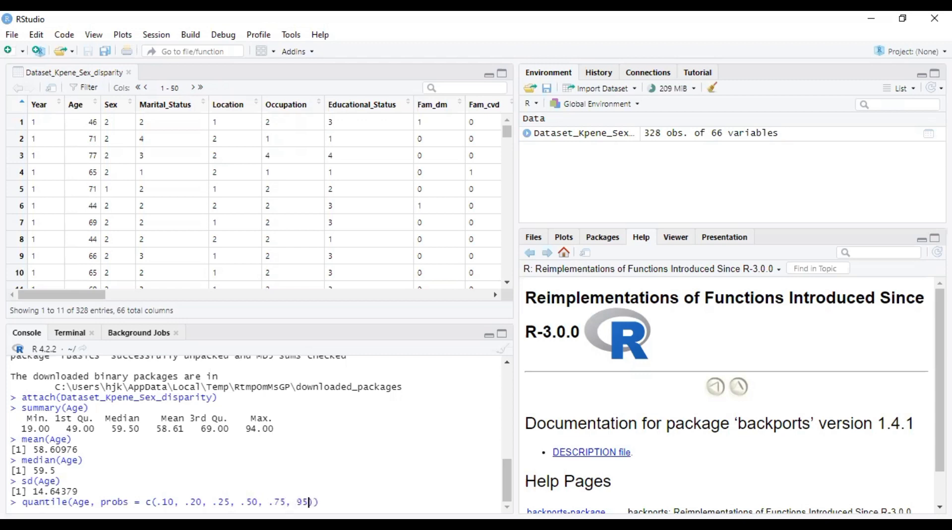
text(.)
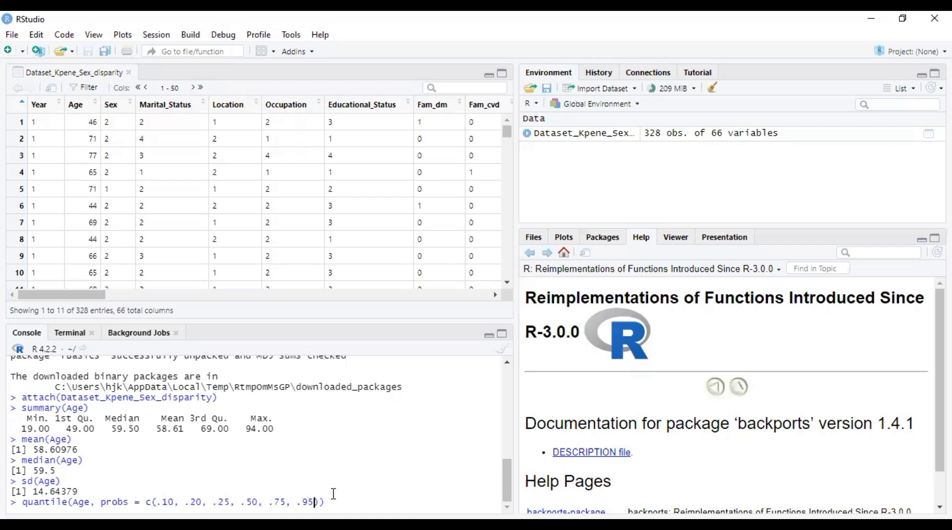
text())
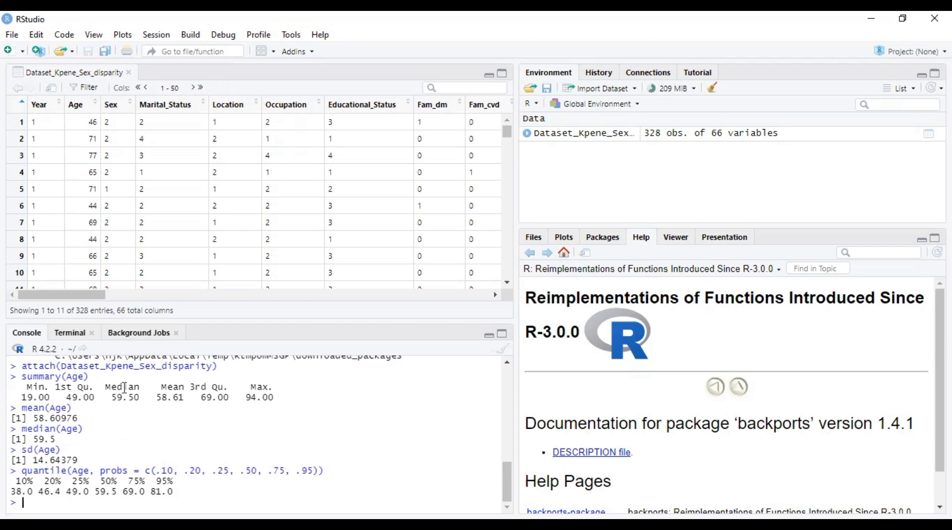
mouse_move(157, 438)
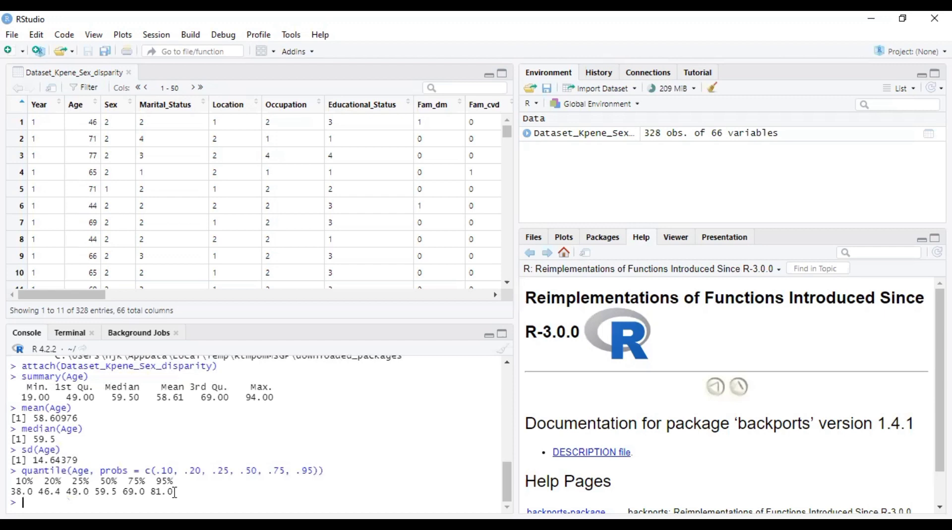
Compute mean(Dataset_Kpene_Sex_disparity$Age), choosing Age from autocomplete, returning 58.60976
text(mean)
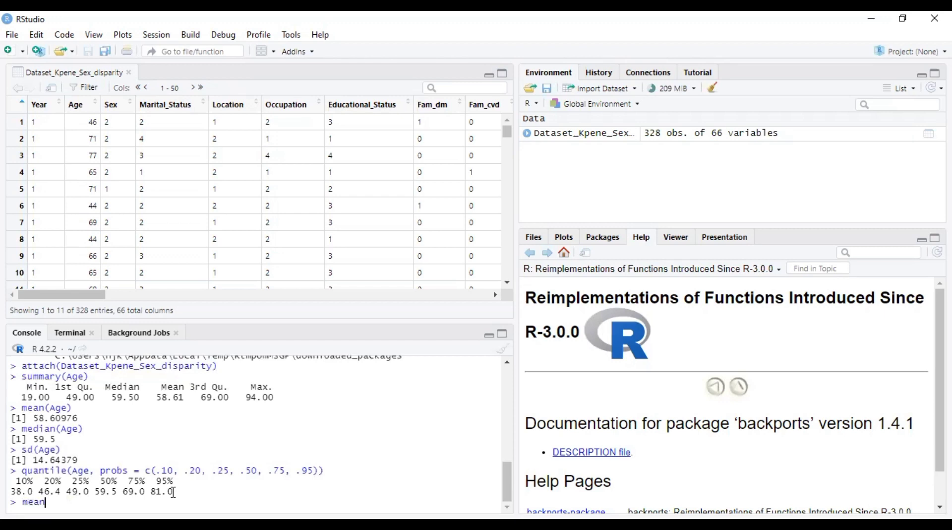
text(()
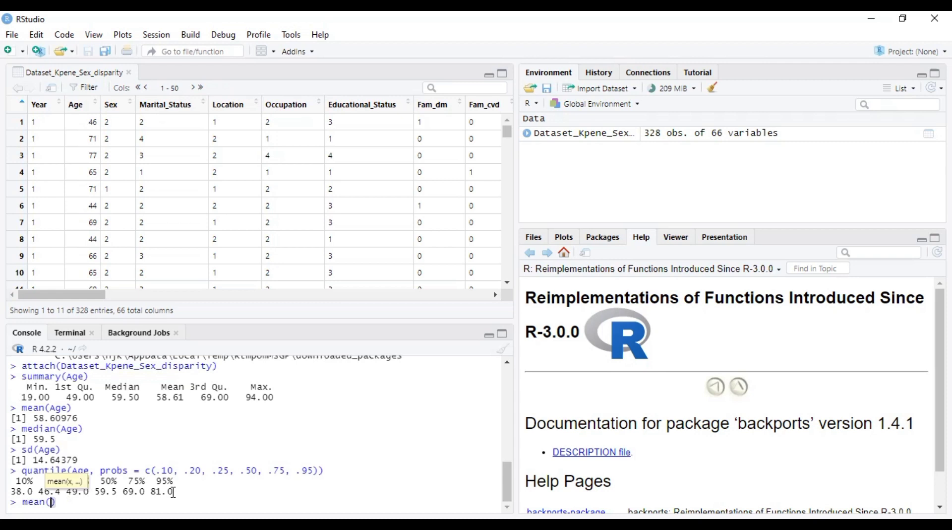
text(Dataset_Kpene_Sex_disparity)
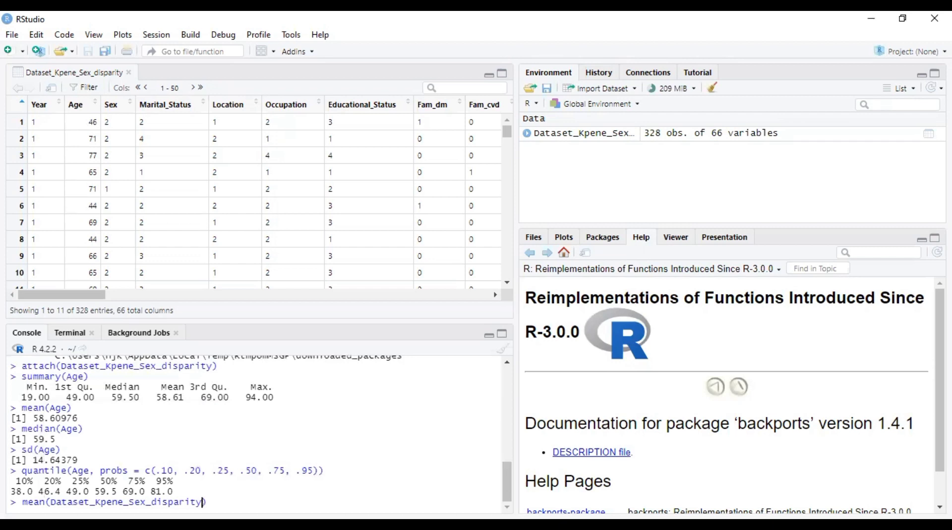
text($)
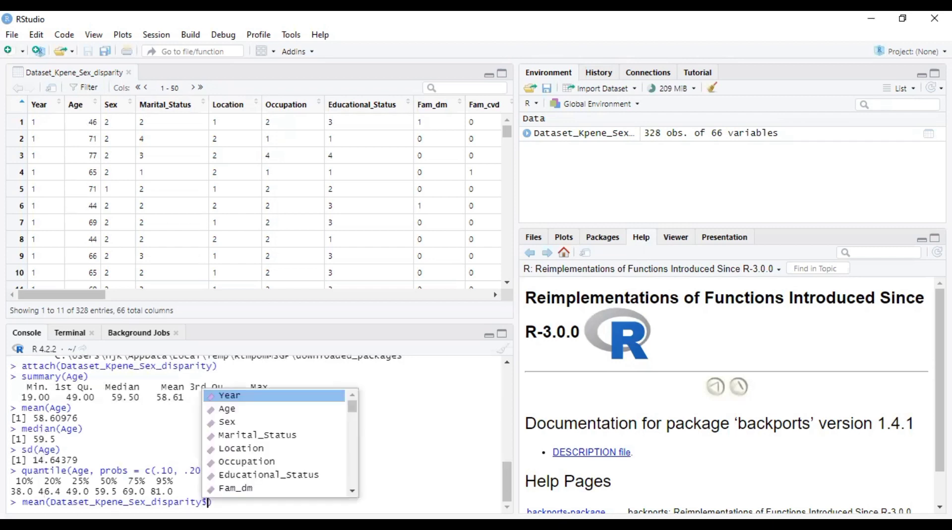
mouse_move(207, 452)
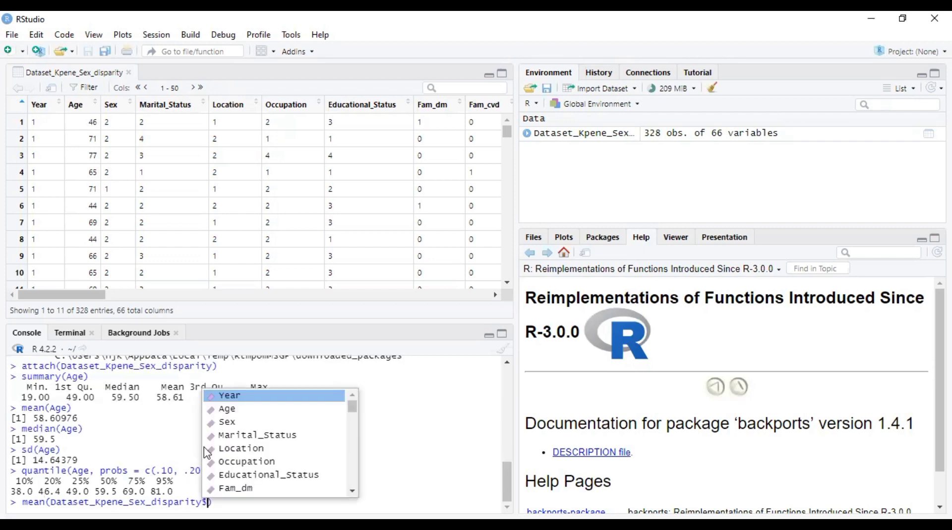
click(226, 407)
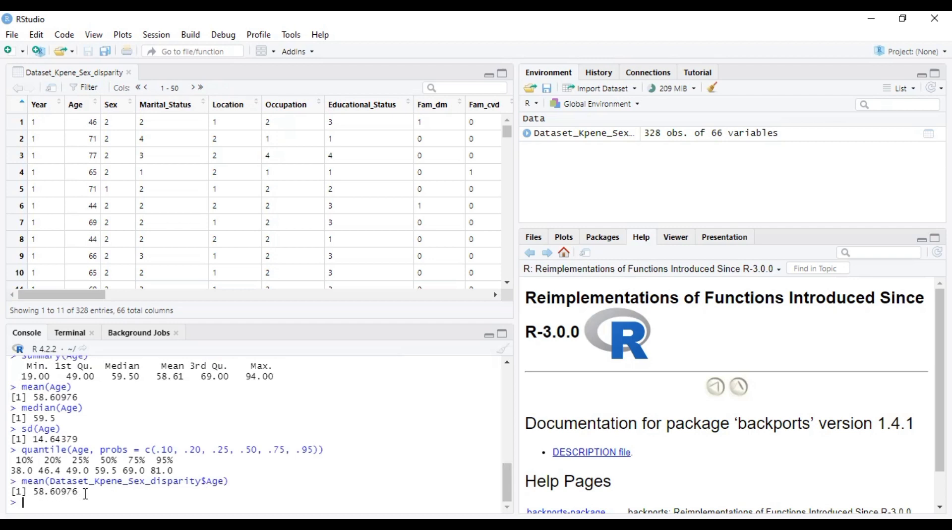
Compute median(Dataset_Kpene_Sex_disparity$Age), returning 59.5
text(median()
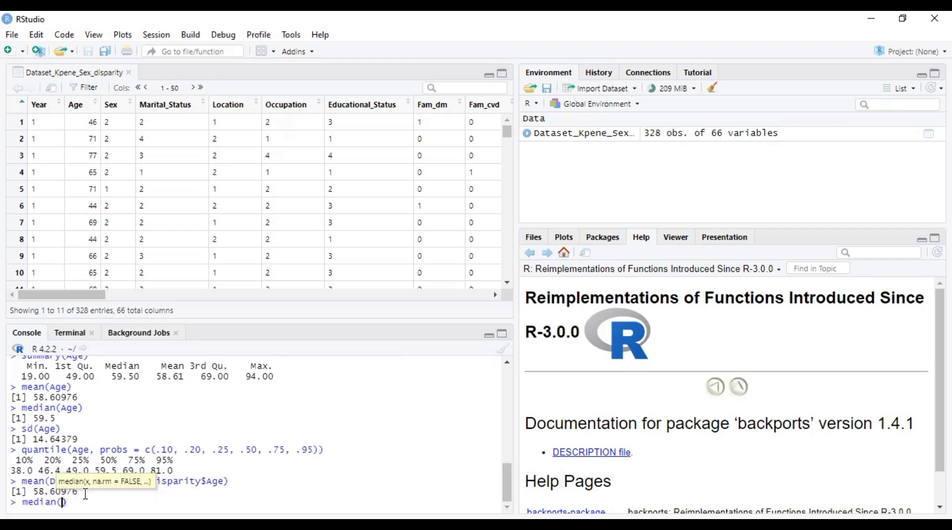
text(Dataset_Kpene_Sex_disparity)
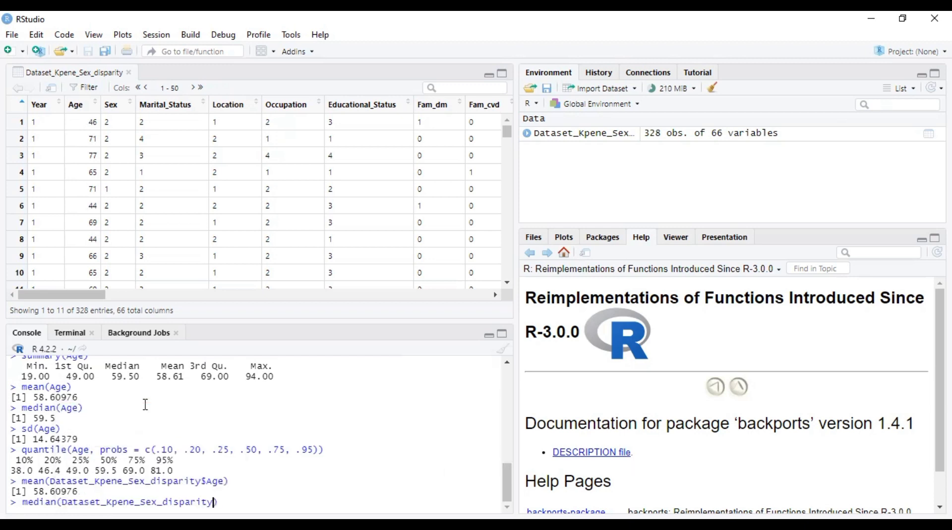
text($Age)
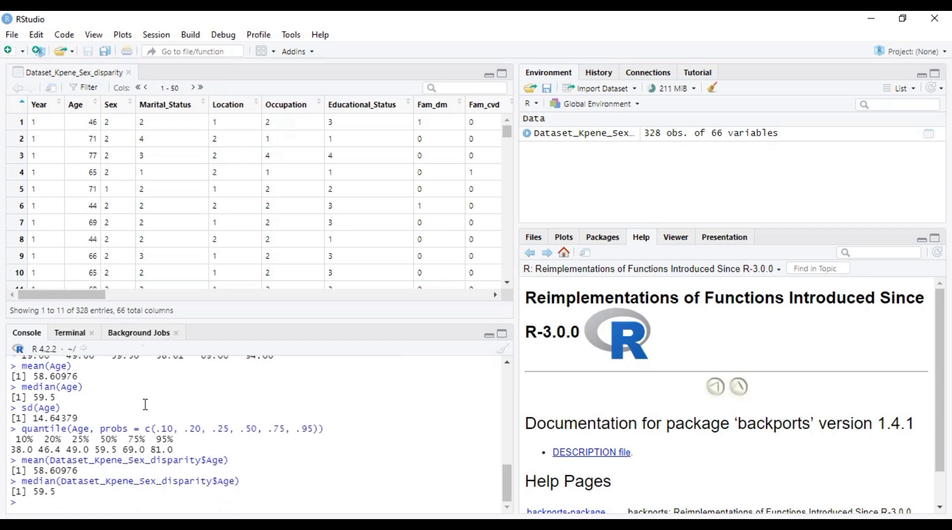
mouse_move(240, 410)
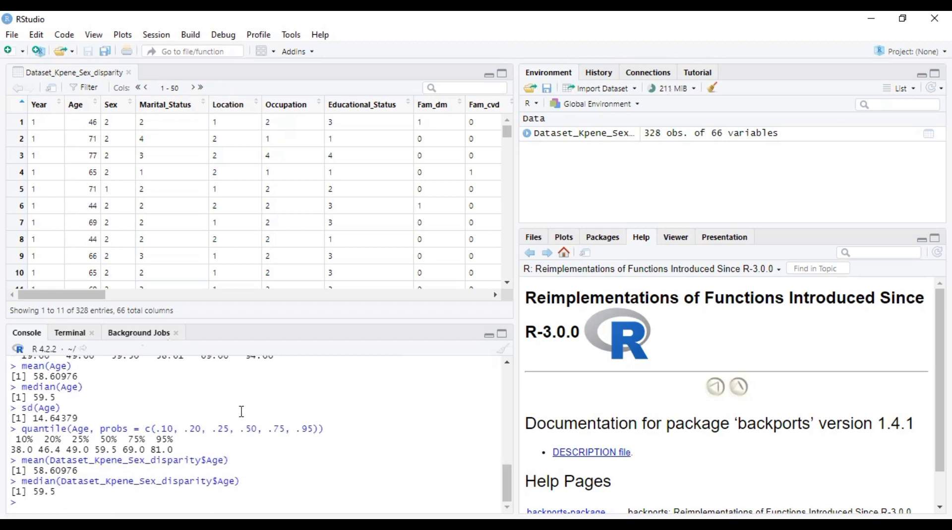
mouse_move(307, 403)
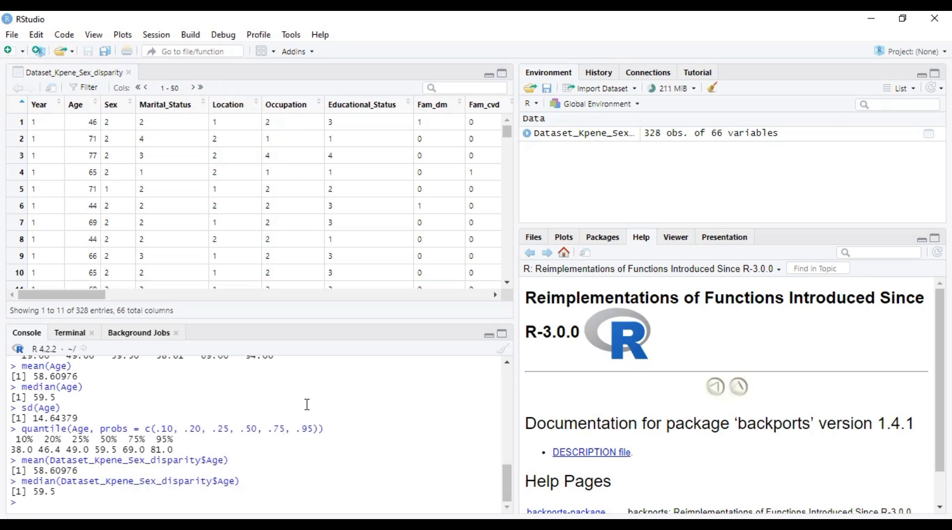